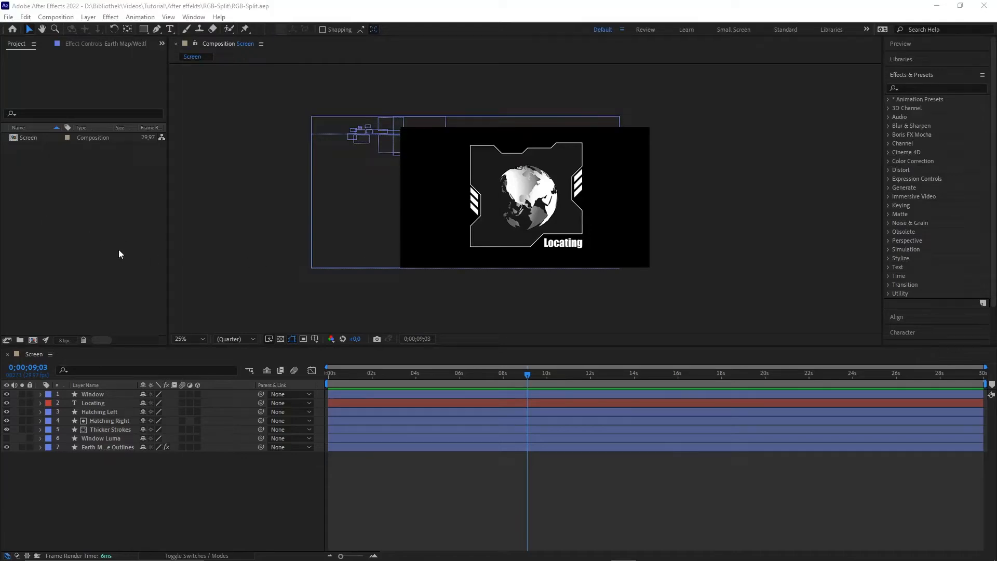
{"action": "mouse_move", "coordinate": [138, 278]}
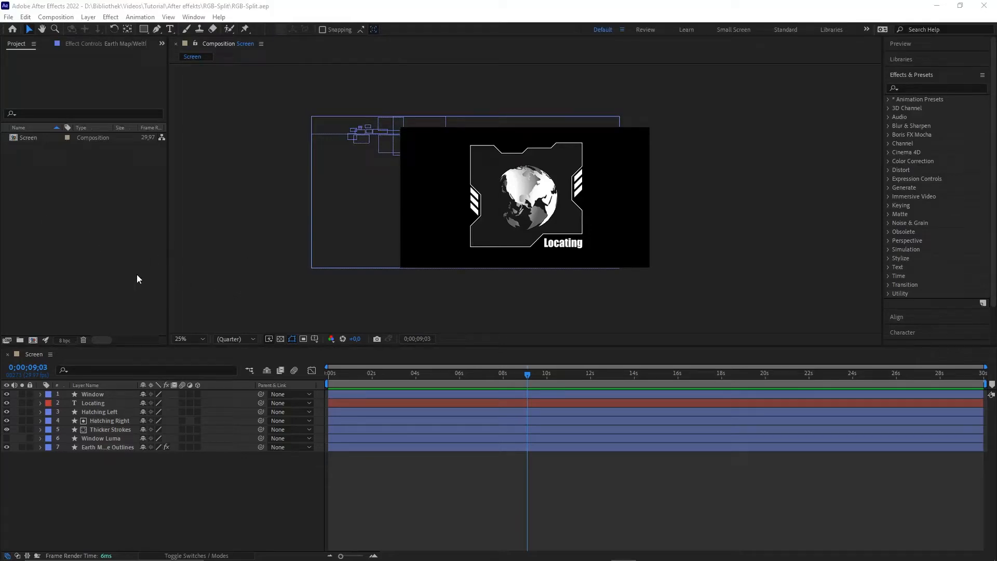
{"action": "mouse_move", "coordinate": [133, 276]}
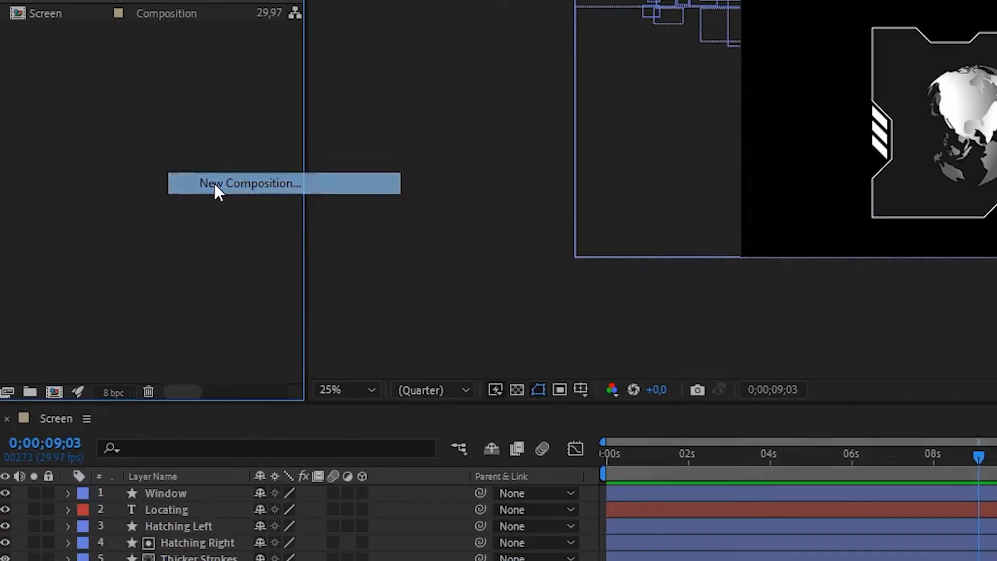
Create the new composition Main with the HDTV 1080 29.97 preset.
{"action": "left_click", "coordinate": [250, 183]}
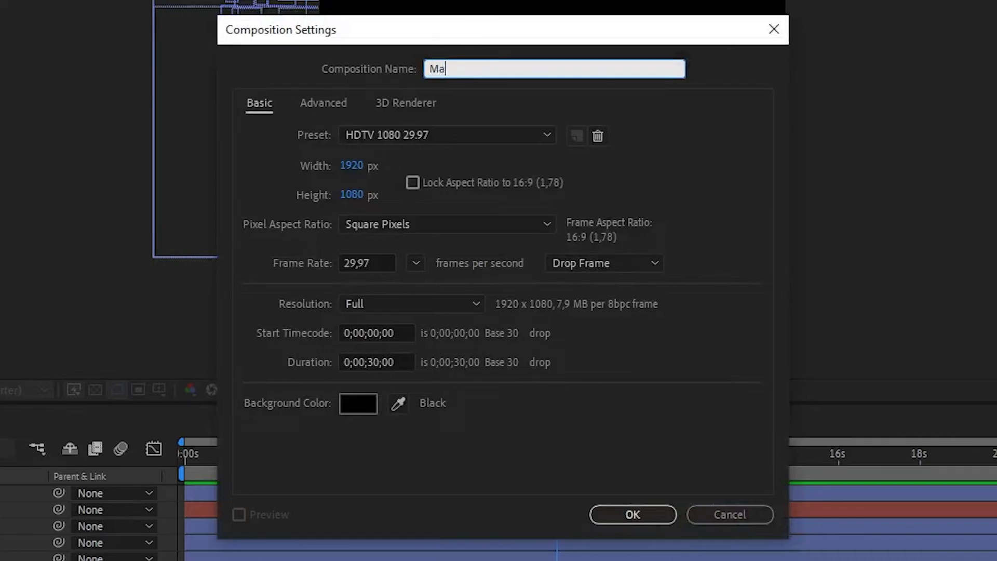
{"action": "left_click", "coordinate": [634, 514]}
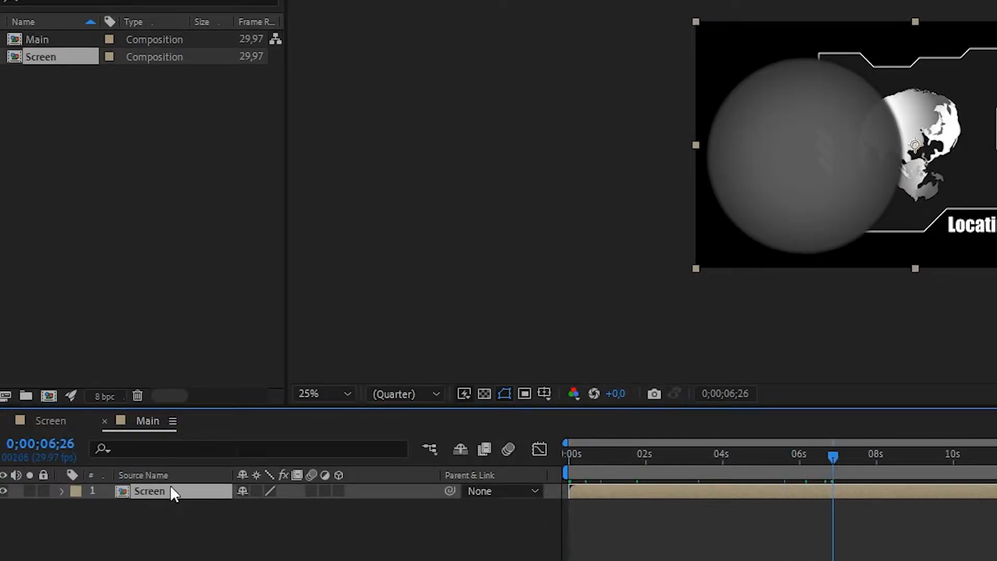
Duplicate Screen and apply Shift Channels to the copy with red, green and blue Full Off.
{"action": "key", "text": "ctrl+d"}
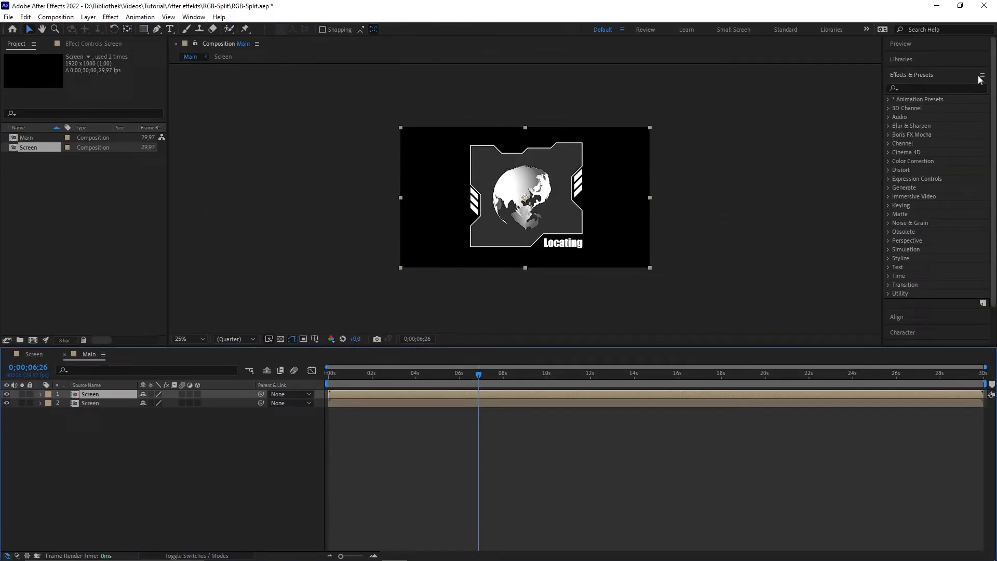
{"action": "left_click", "coordinate": [935, 87]}
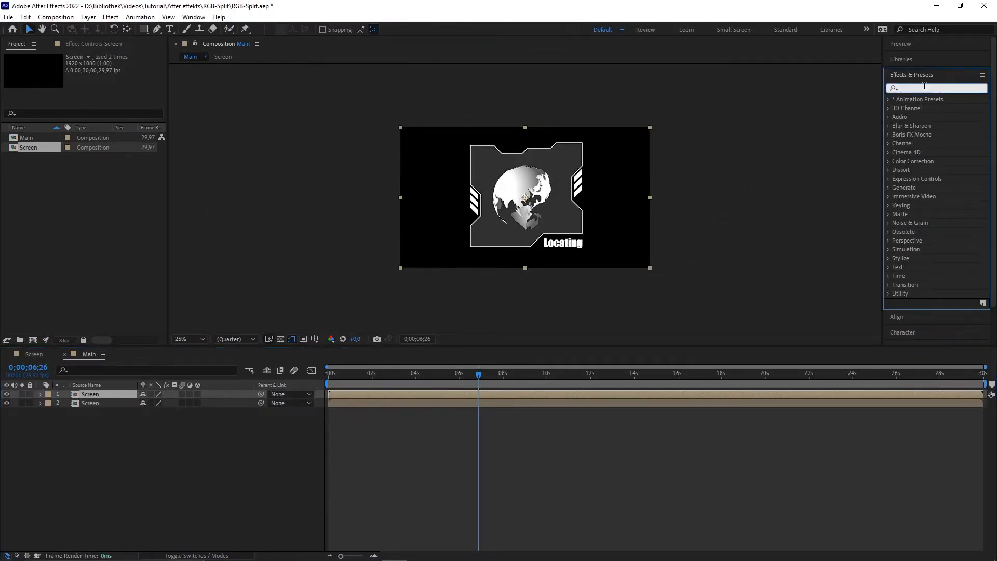
{"action": "type", "text": "shif"}
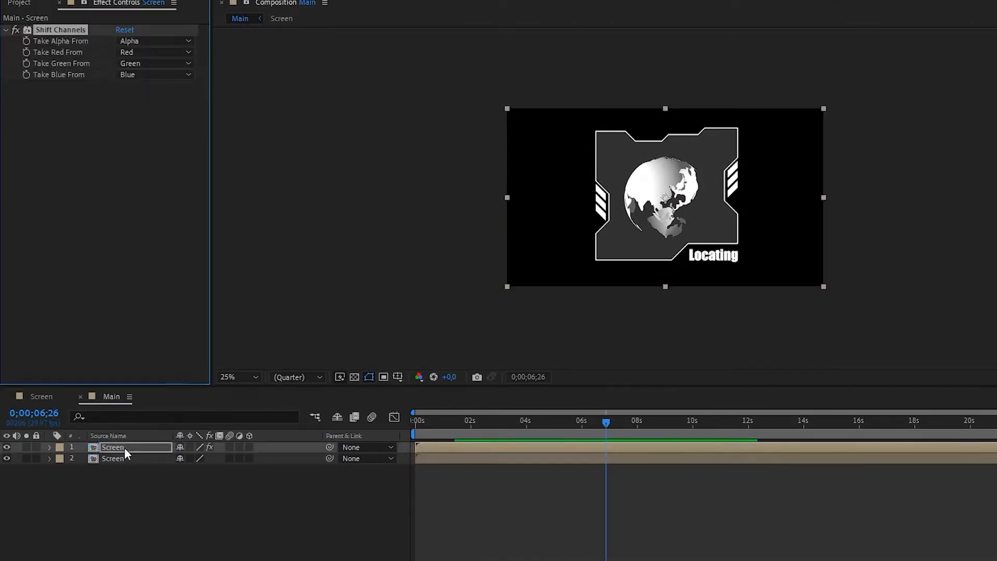
{"action": "left_click", "coordinate": [152, 52]}
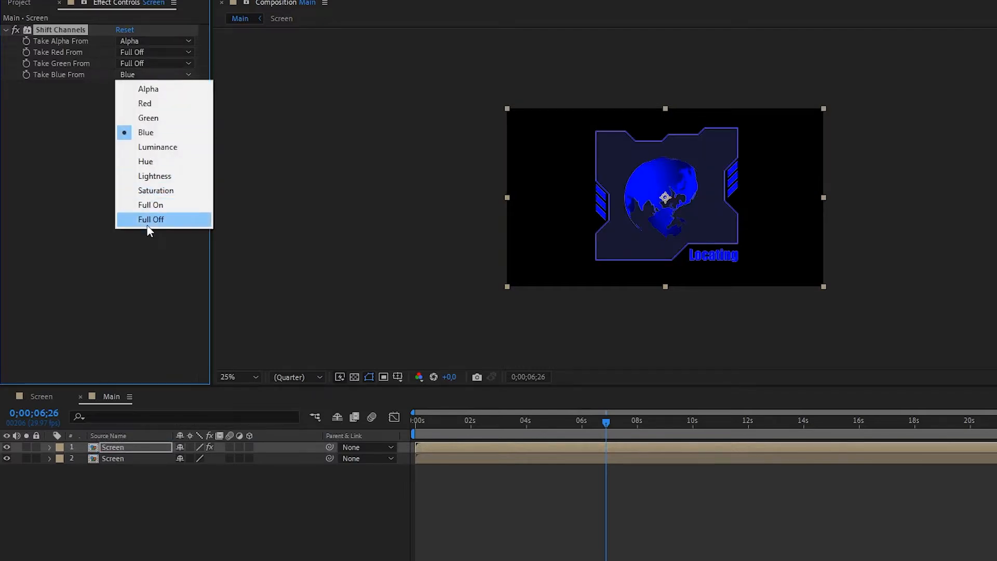
{"action": "left_click", "coordinate": [151, 219]}
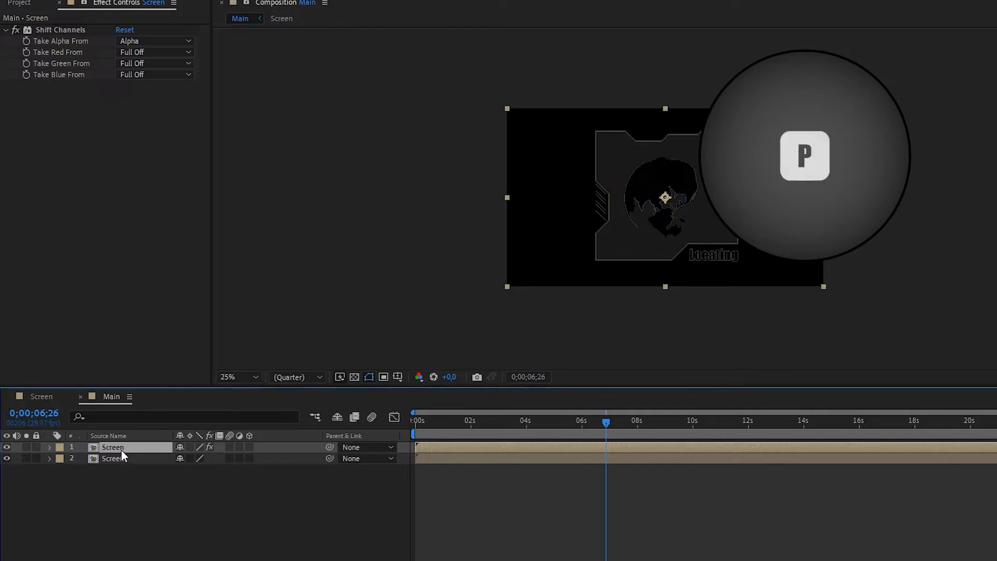
Give the top copy's Position the expression wiggle(2,50).
{"action": "left_click", "coordinate": [50, 446]}
{"action": "type", "text": "wiggle"}
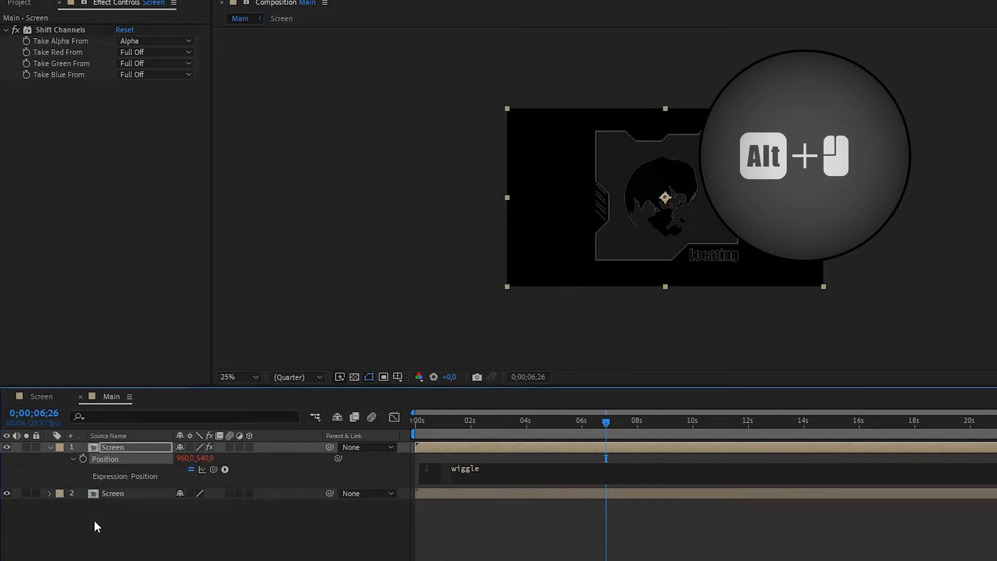
{"action": "type", "text": "(2"}
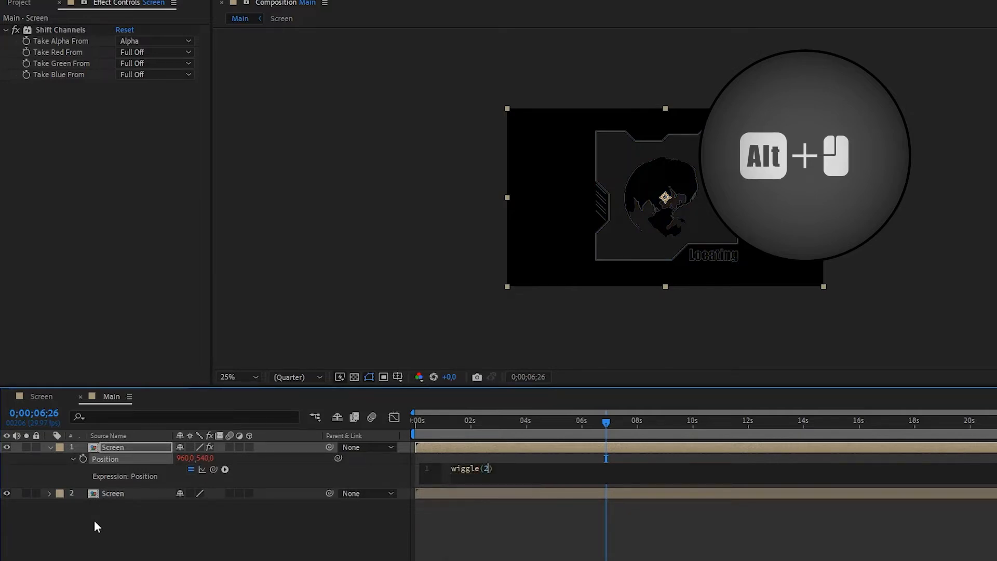
{"action": "type", "text": ",50"}
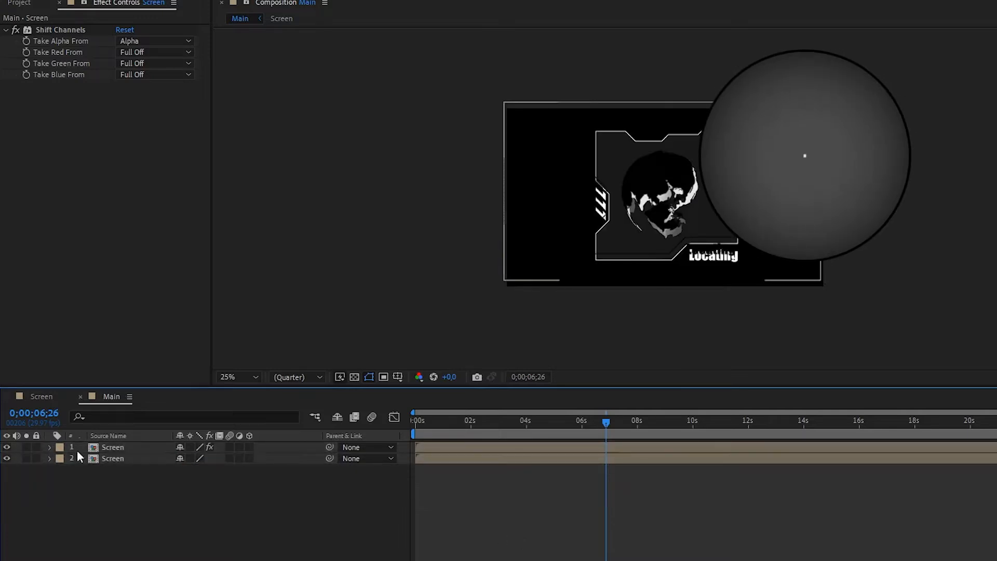
Duplicate the wiggling layer and set copies to Take Red From Red and Take Green From Green.
{"action": "key", "text": "Ctrl+D"}
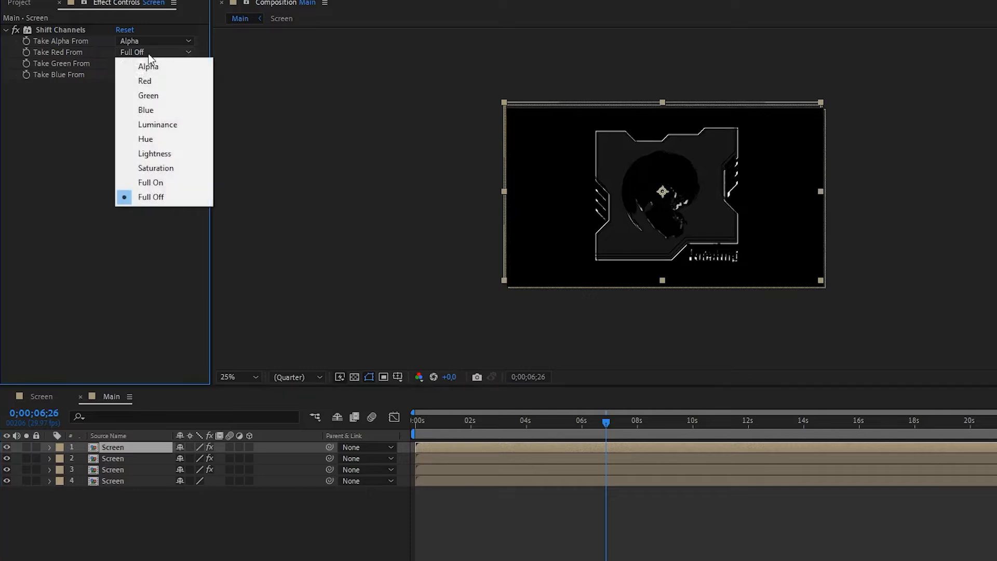
{"action": "left_click", "coordinate": [145, 81]}
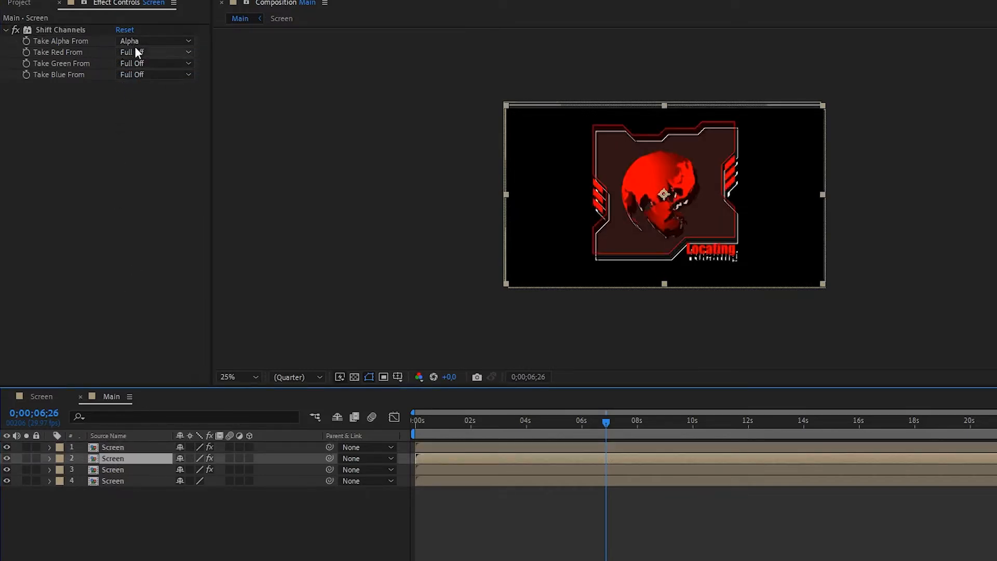
{"action": "left_click", "coordinate": [152, 52]}
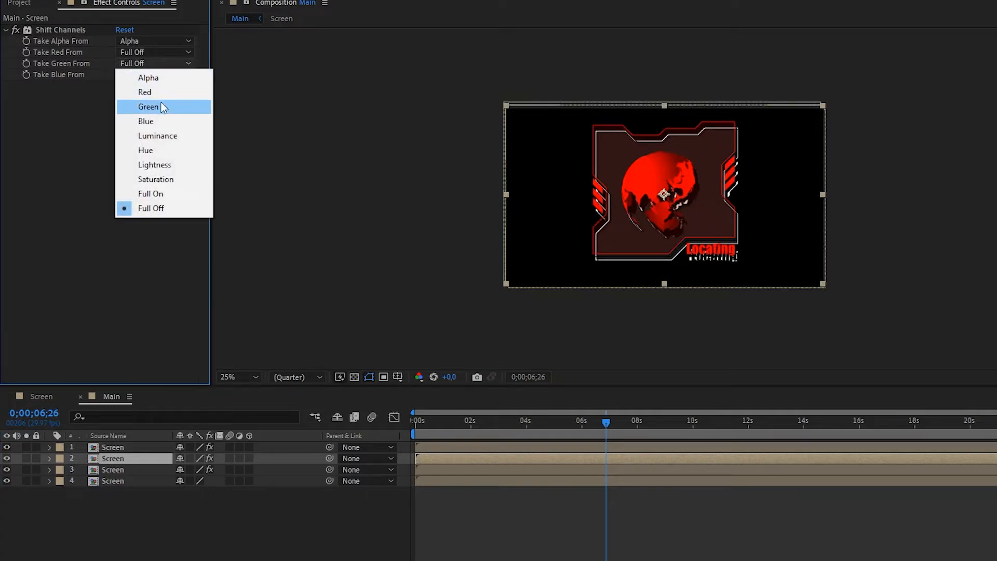
{"action": "left_click", "coordinate": [147, 106]}
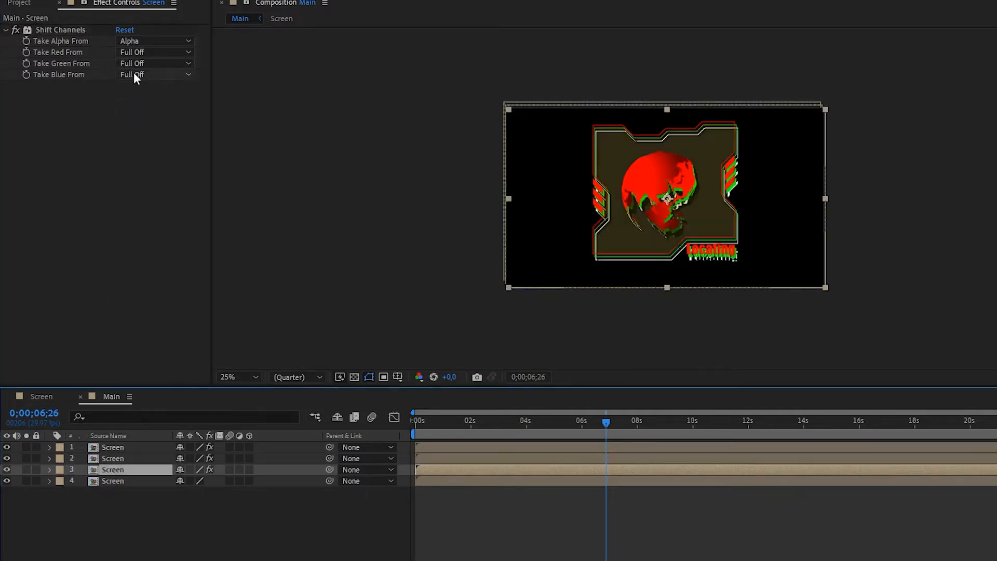
{"action": "left_click", "coordinate": [154, 75]}
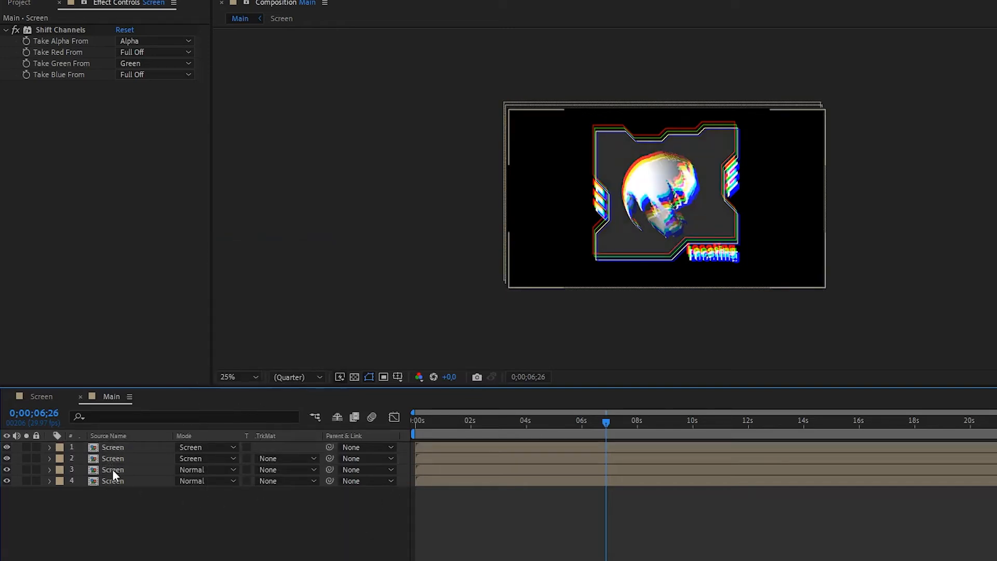
Bring up layer options on a lower channel copy to set its blending mode.
{"action": "right_click", "coordinate": [116, 470]}
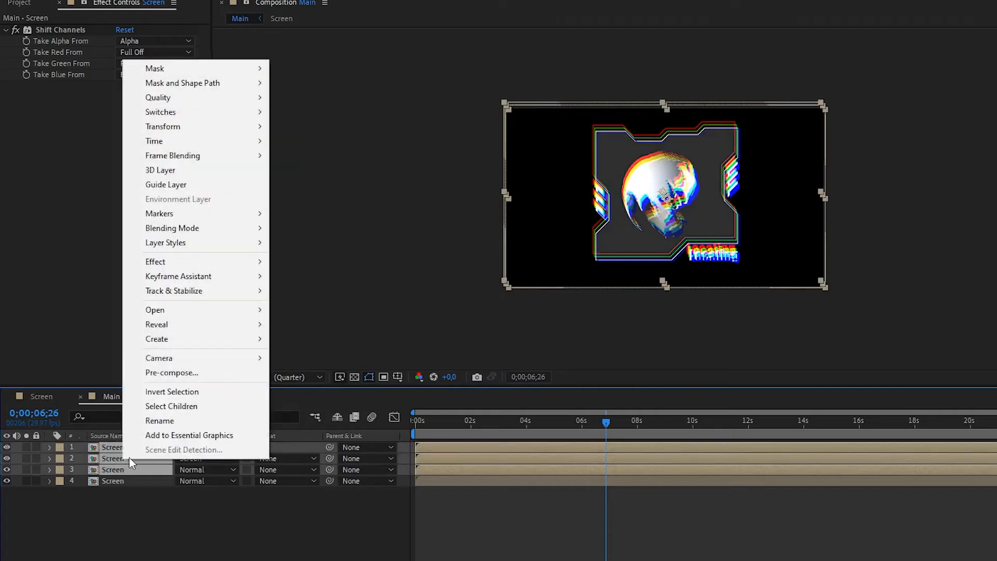
Pre-compose the channel copies as RGB-Split and scrub the timeline to preview the glitch.
{"action": "left_click", "coordinate": [171, 371]}
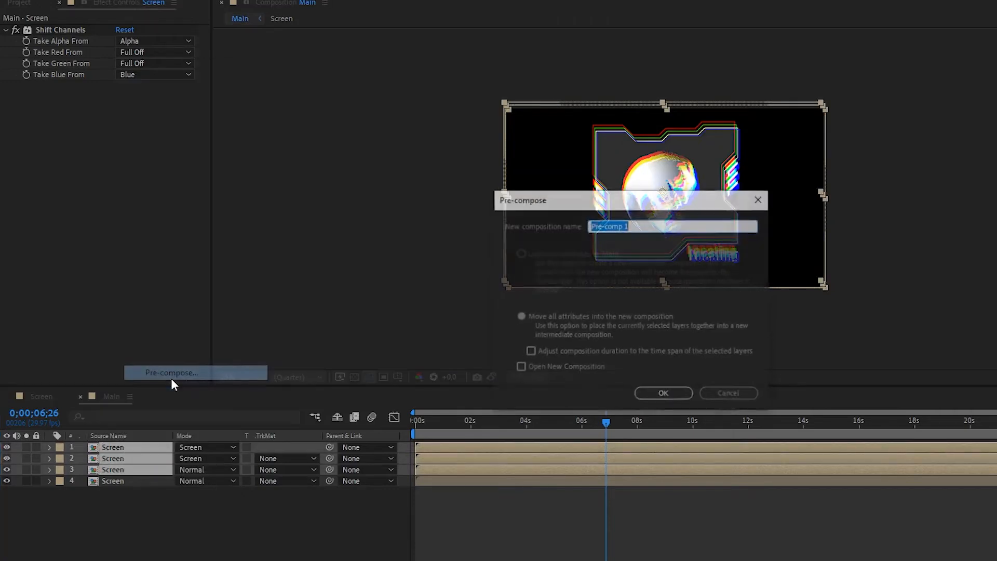
{"action": "type", "text": "RGB-"}
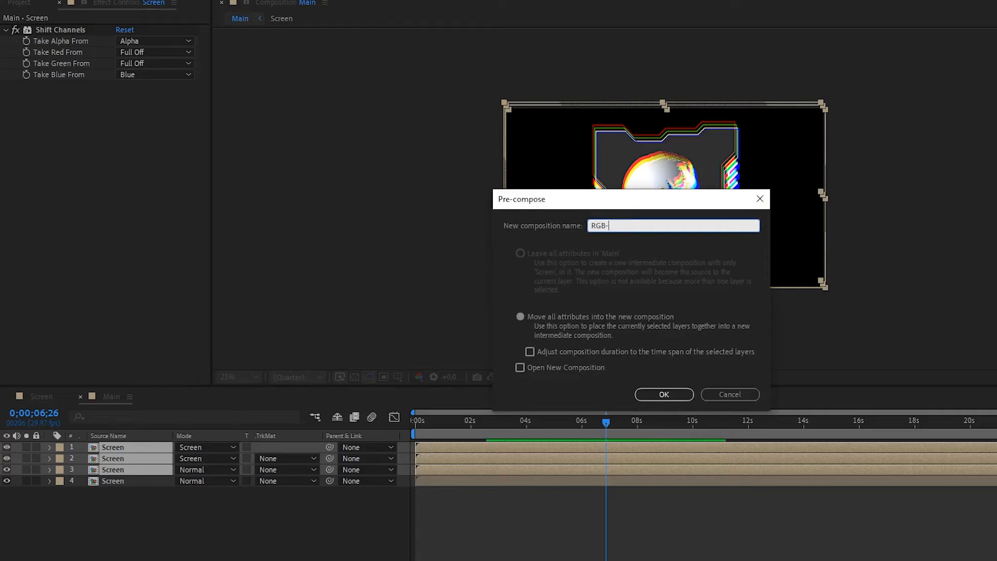
{"action": "left_click", "coordinate": [664, 394]}
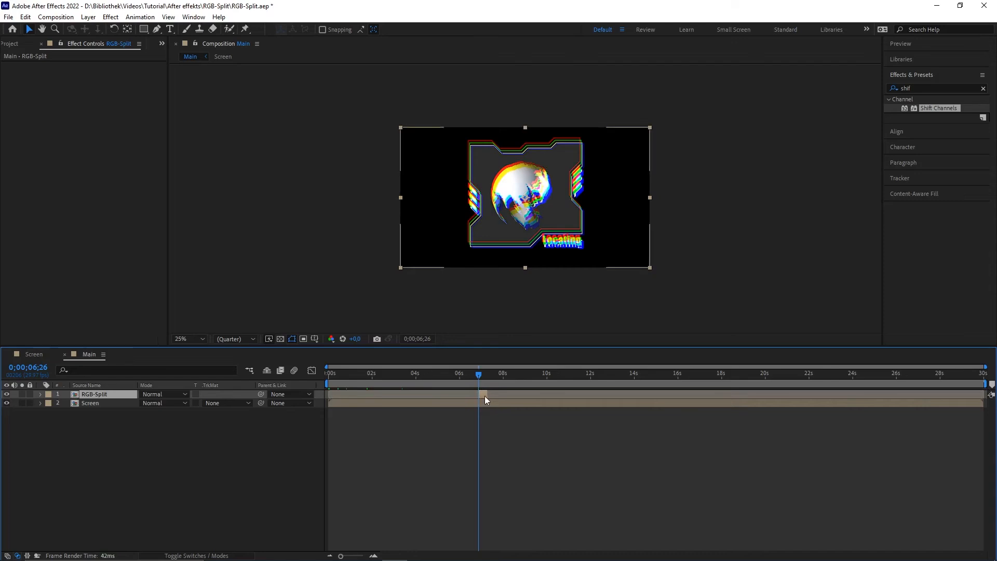
{"action": "left_click_drag", "start_coordinate": [478, 373], "coordinate": [471, 373]}
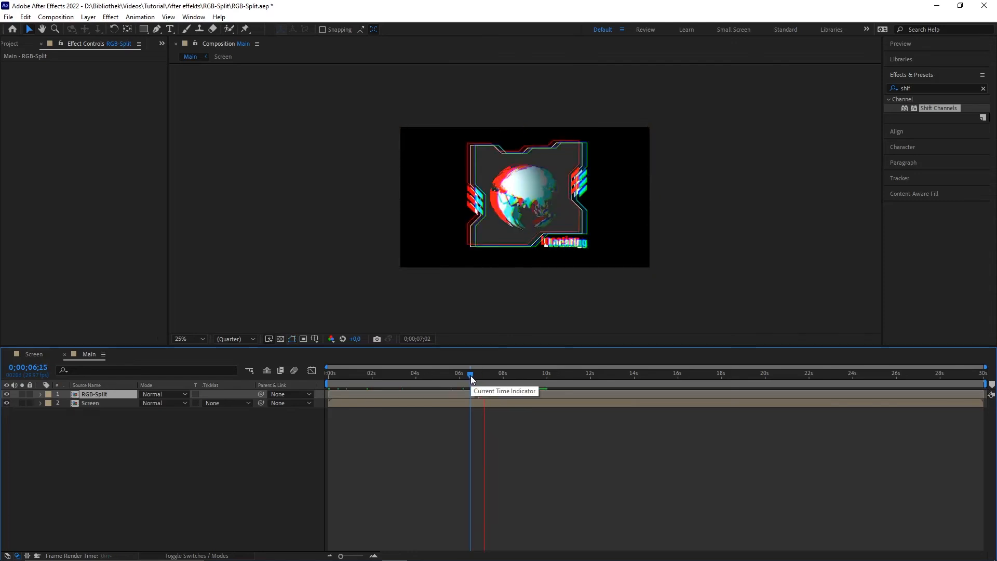